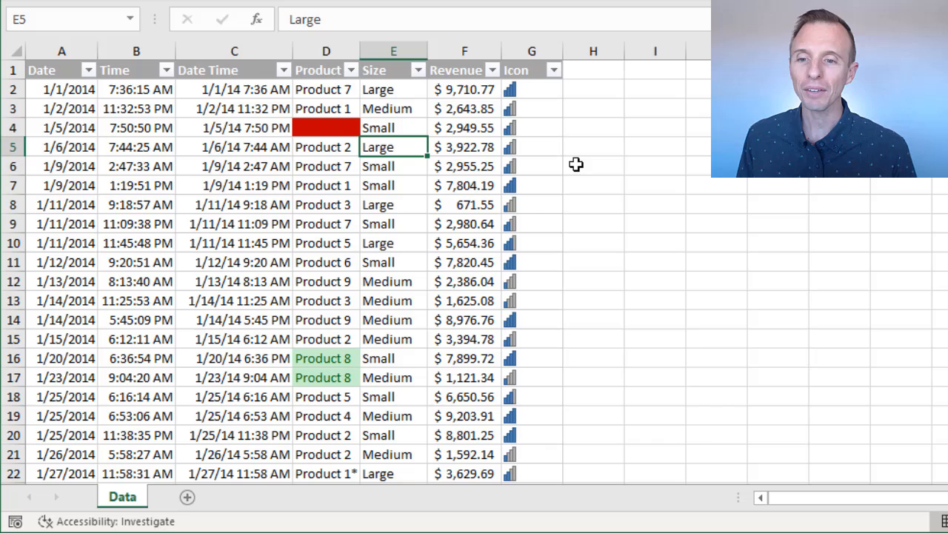
pyautogui.moveTo(443, 137)
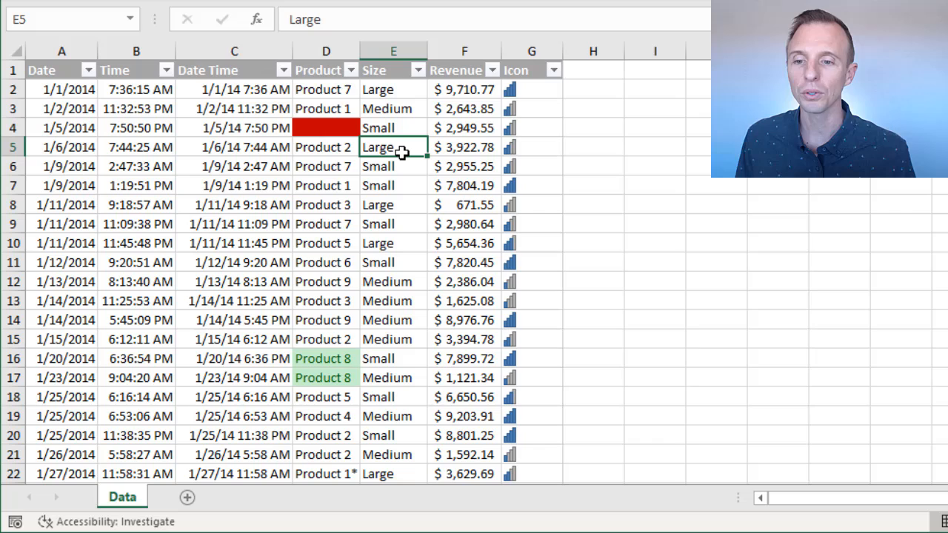
pyautogui.moveTo(414, 146)
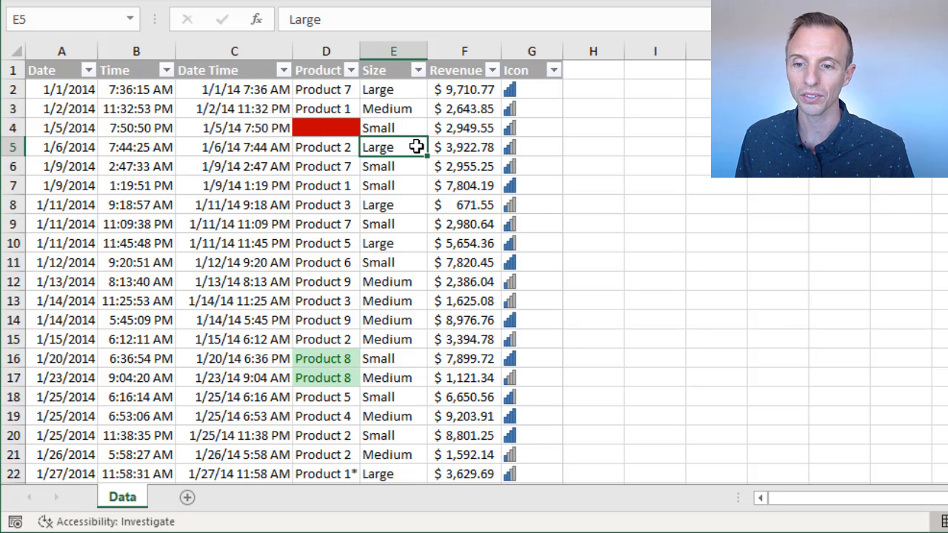
pyautogui.moveTo(407, 146)
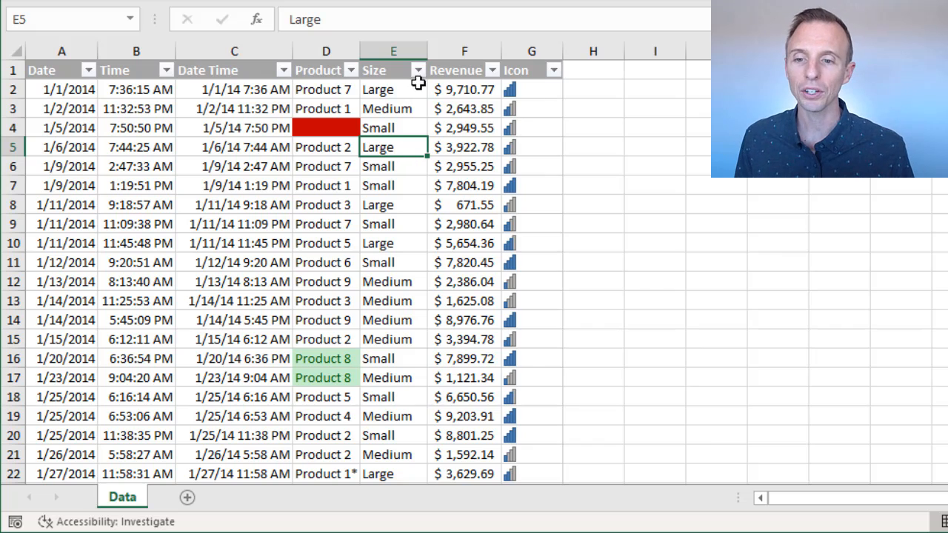
# Filter the Size column to Large by its own value, leaving 328 of 997 records.
pyautogui.click(417, 69)
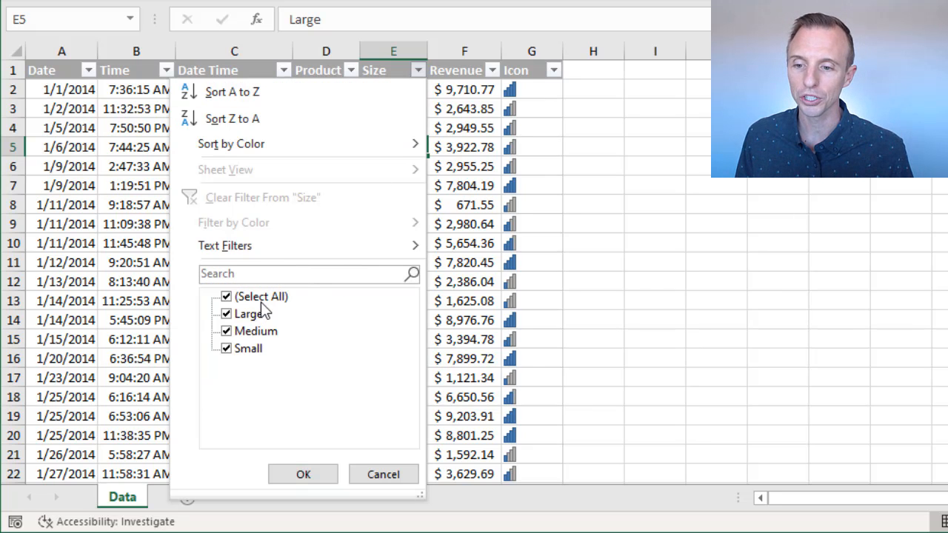
pyautogui.click(225, 296)
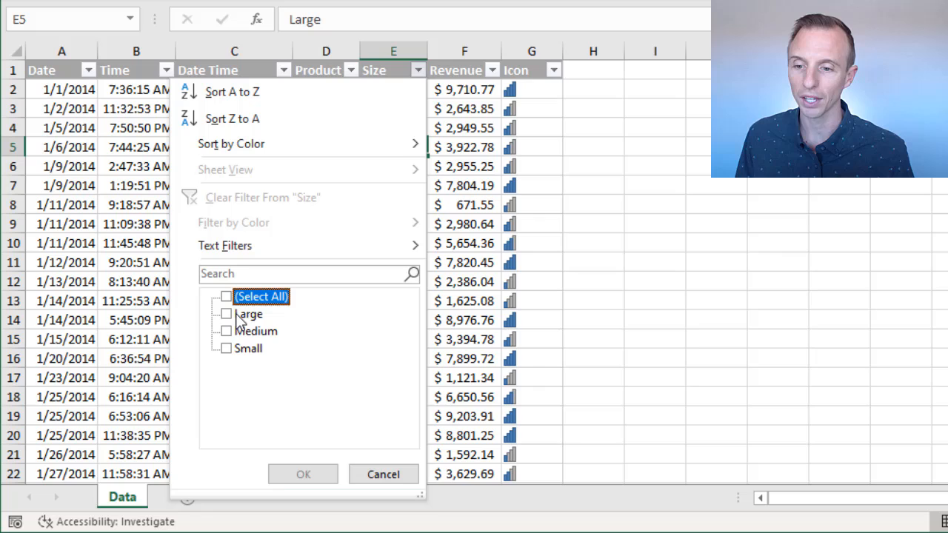
pyautogui.click(226, 313)
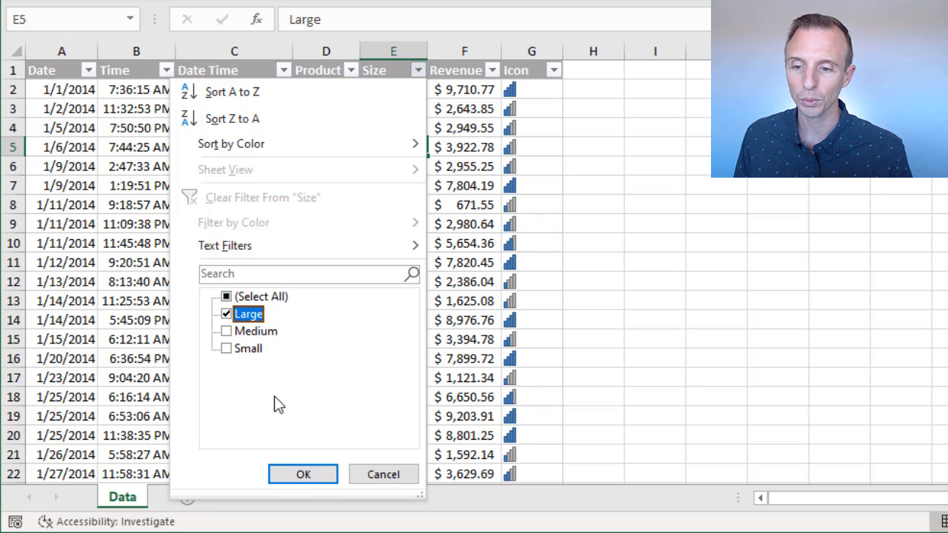
pyautogui.moveTo(276, 433)
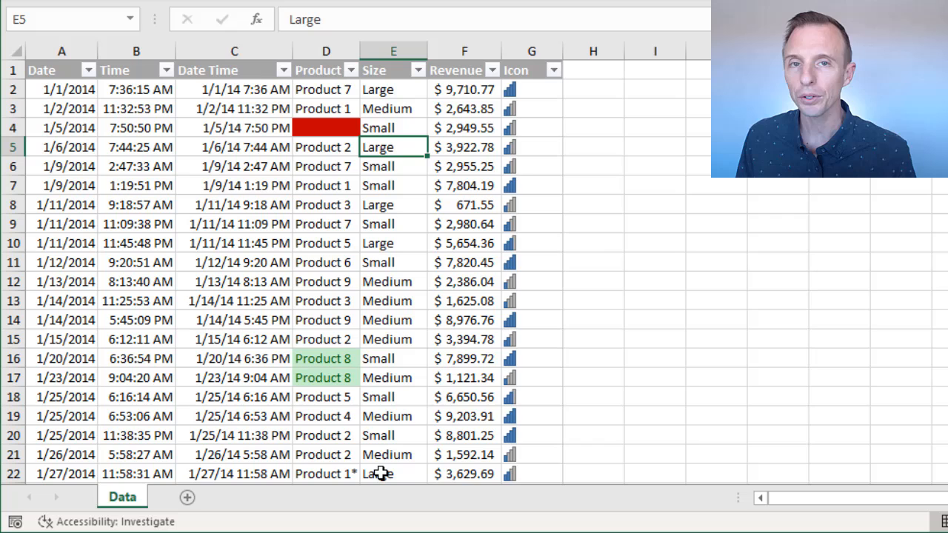
pyautogui.moveTo(398, 176)
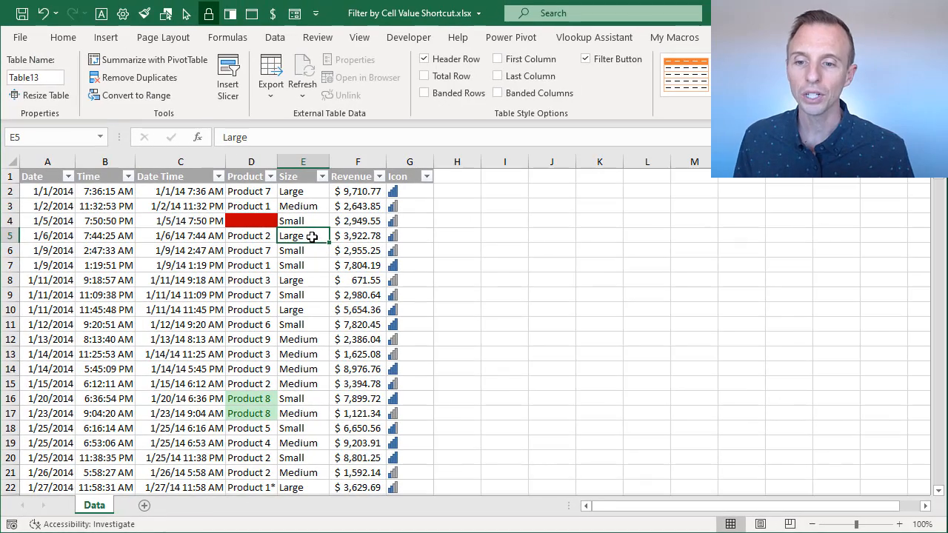
pyautogui.rightClick(302, 235)
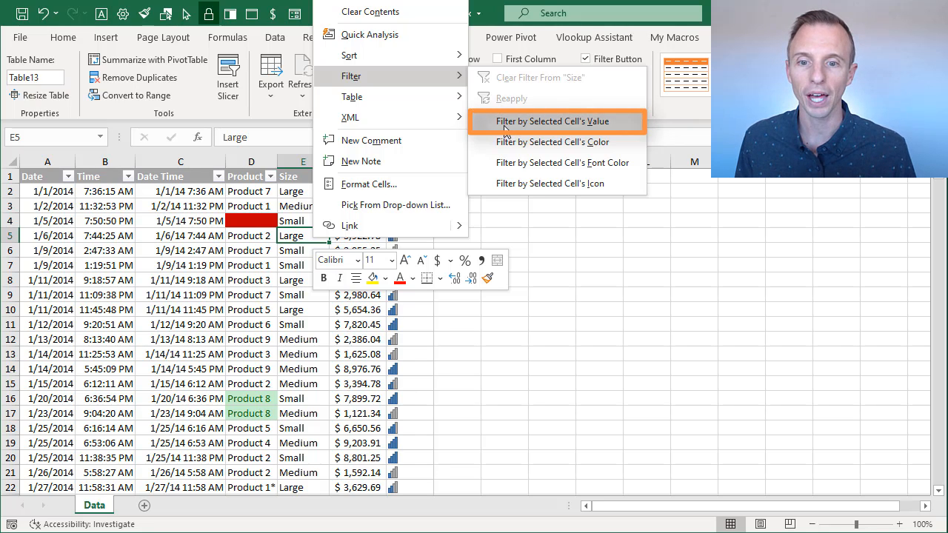
pyautogui.click(552, 121)
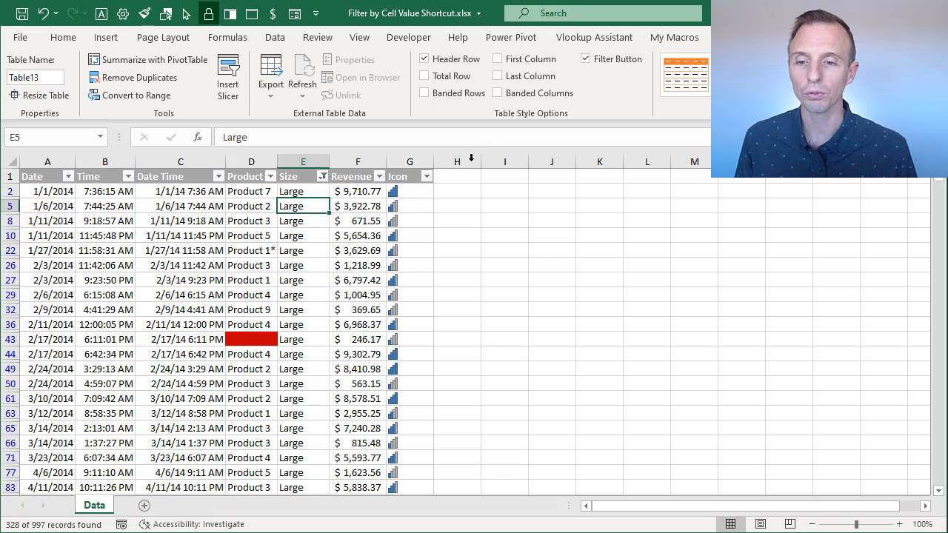
pyautogui.moveTo(324, 209)
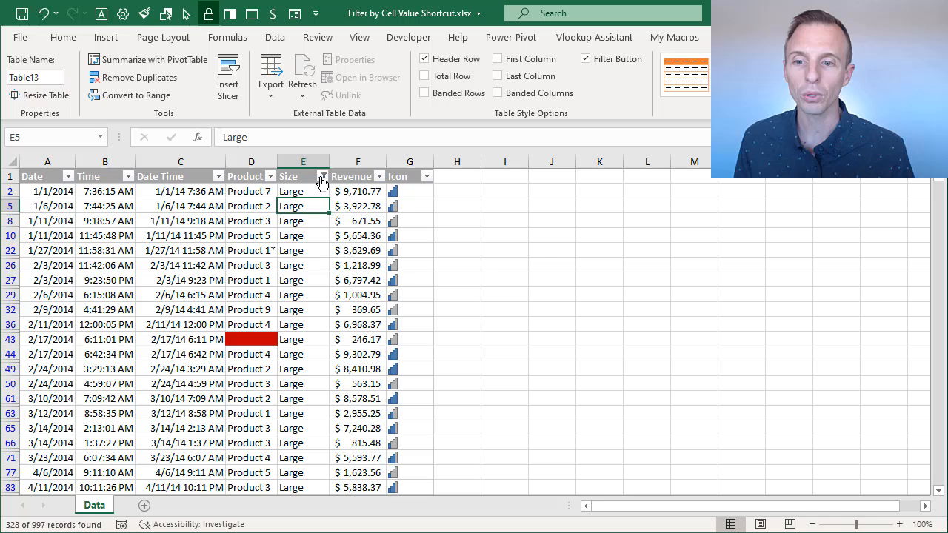
# Open the Size column's filter list, which shows only Large checked.
pyautogui.click(321, 176)
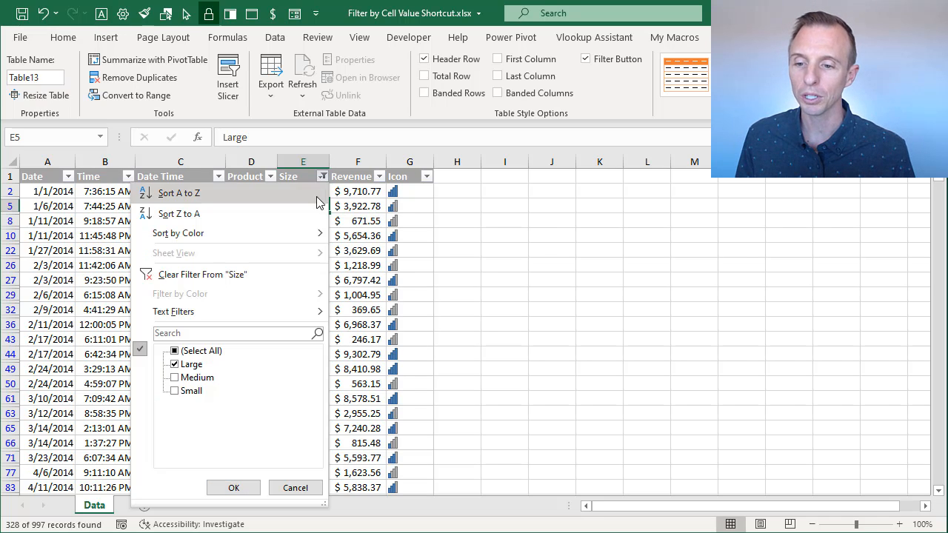
pyautogui.moveTo(186, 374)
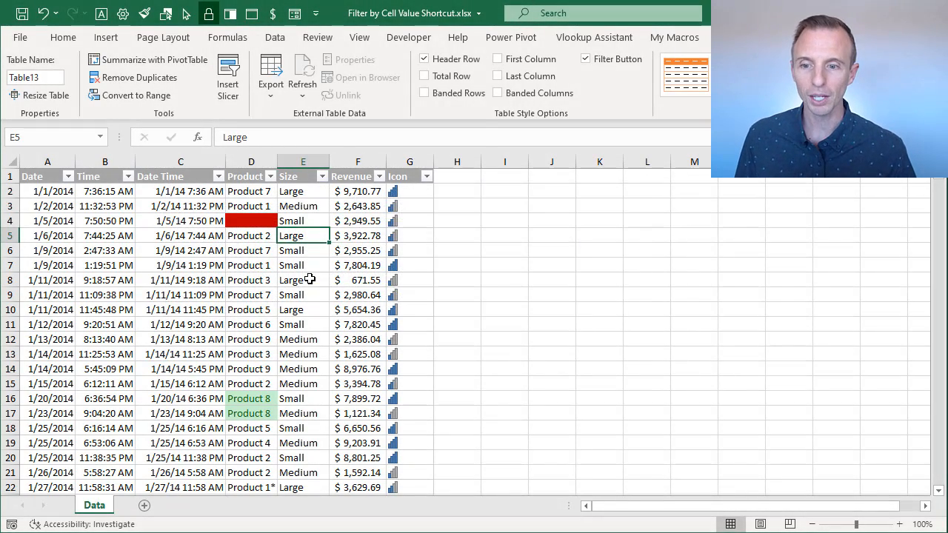
# Filter by the Small cell's value in Size, showing 350 of 997 records.
pyautogui.rightClick(291, 235)
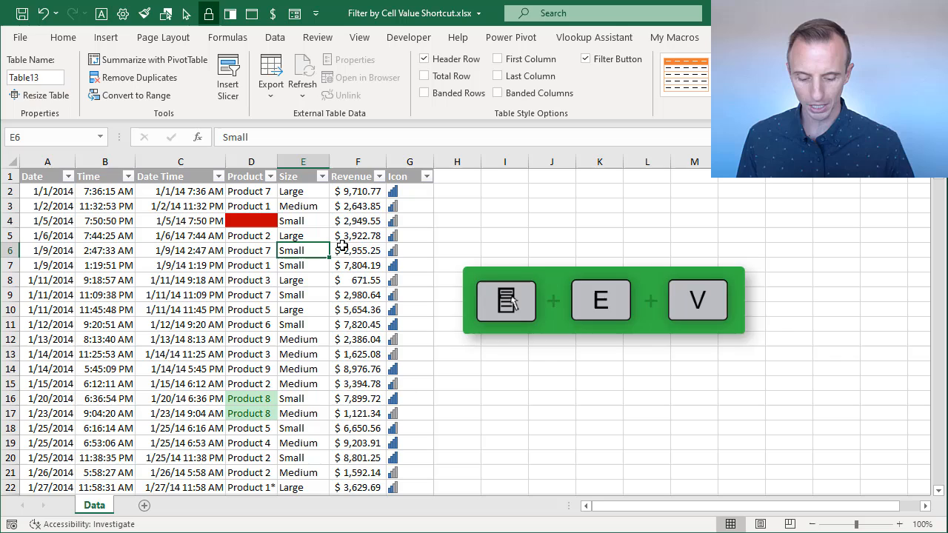
pyautogui.rightClick(303, 251)
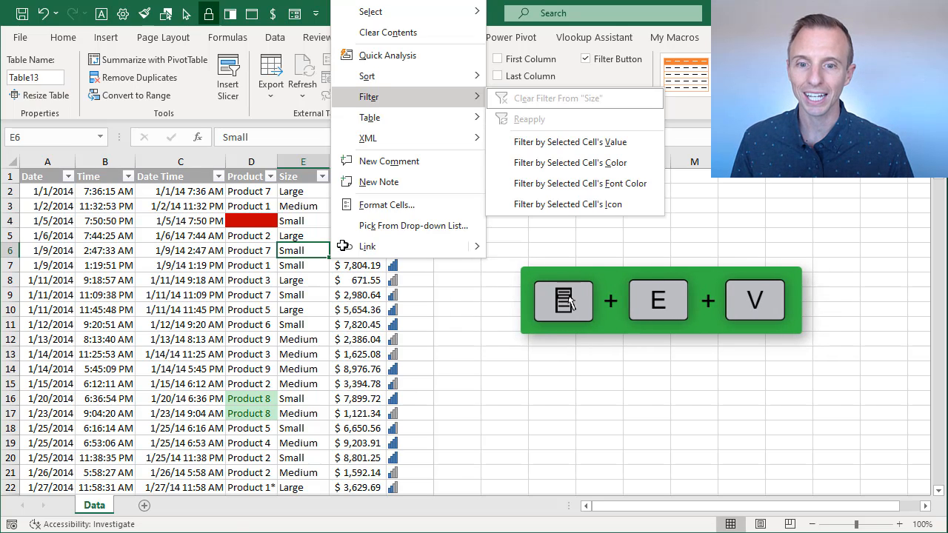
pyautogui.click(569, 141)
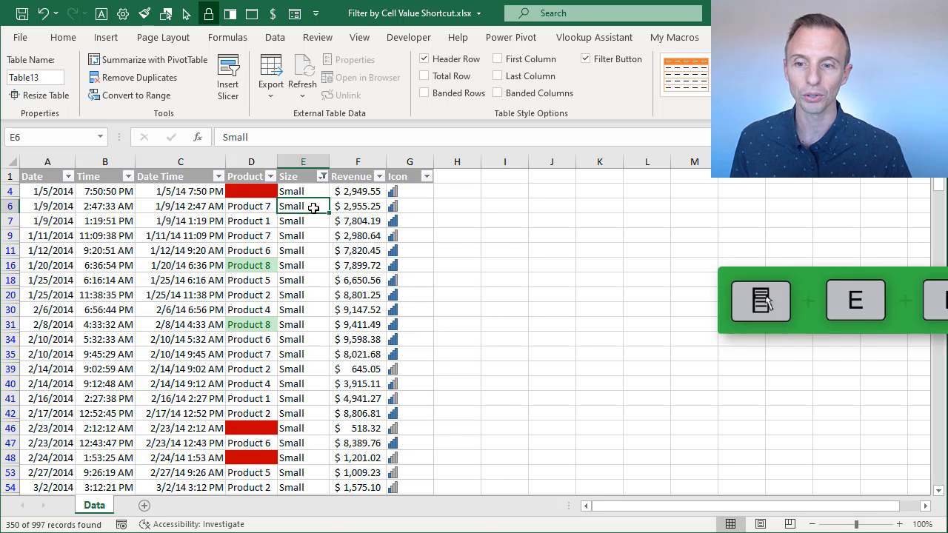
# Clear the filter from the Size column from the Small cell's right-click menu.
pyautogui.rightClick(303, 206)
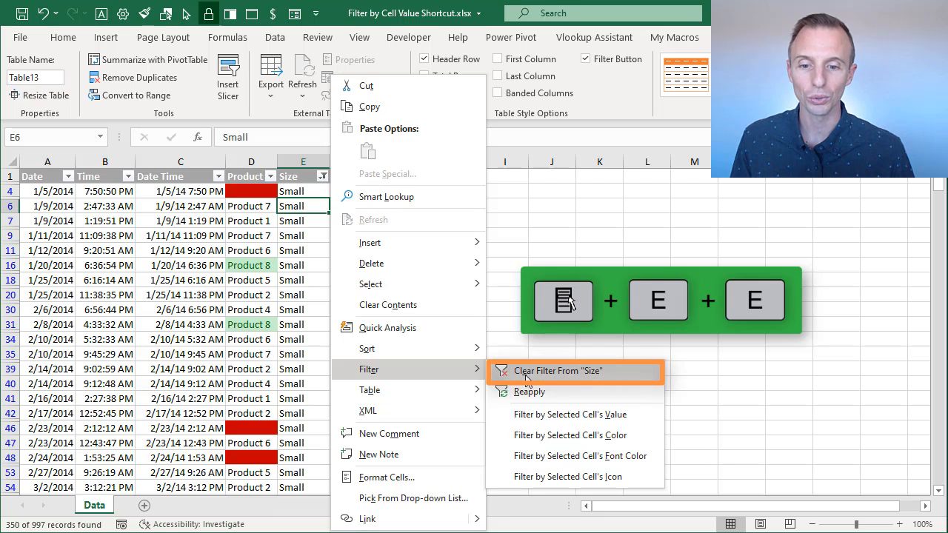
pyautogui.click(557, 370)
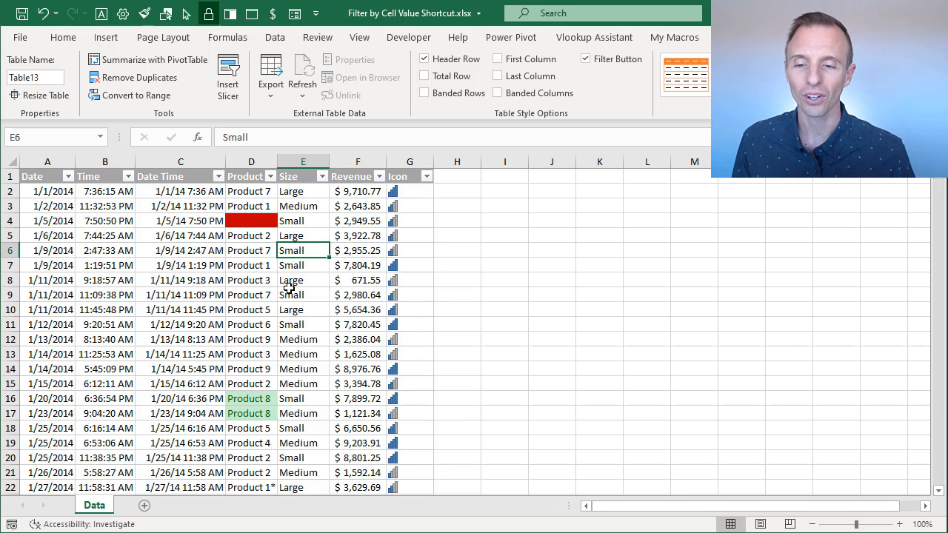
# Filter by the red fill of Product cell D4, leaving 34 of 997 records.
pyautogui.rightClick(410, 250)
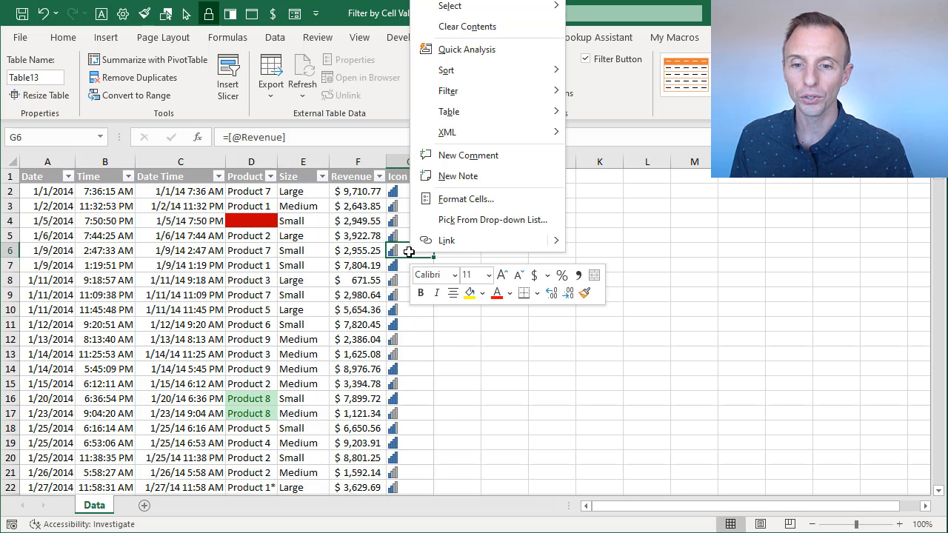
pyautogui.click(448, 91)
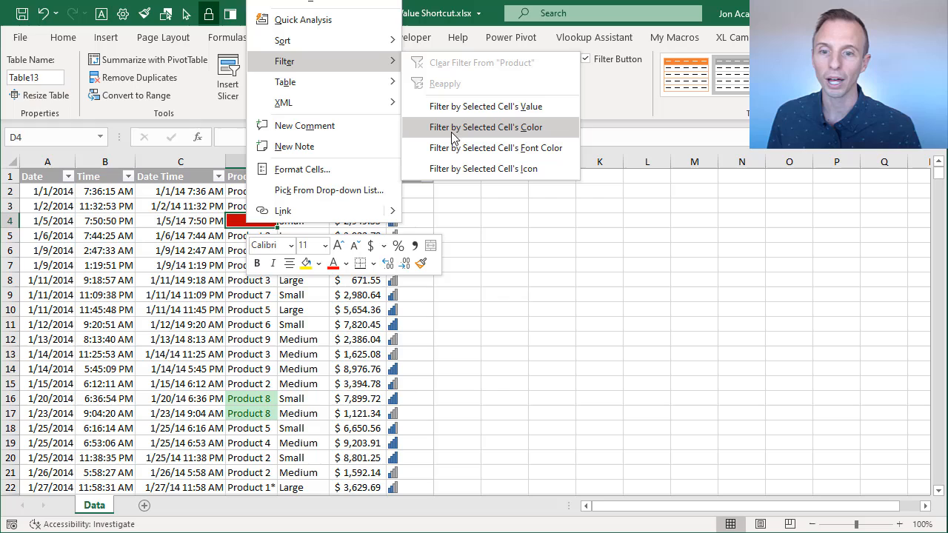
pyautogui.click(487, 126)
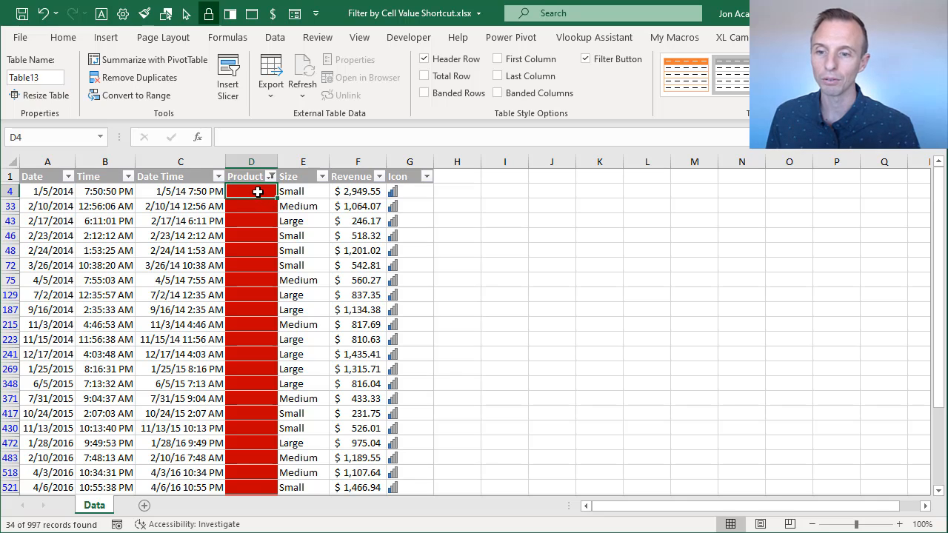
pyautogui.click(270, 175)
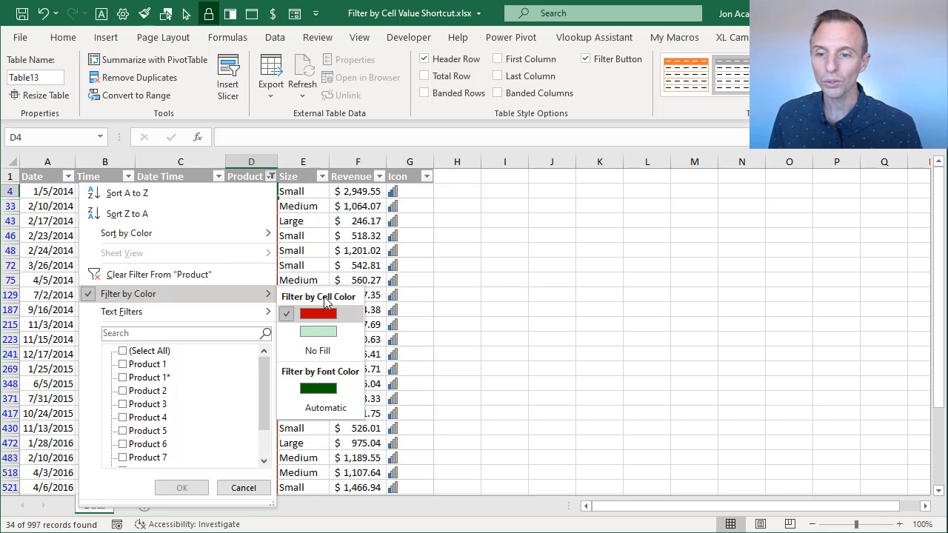
pyautogui.click(317, 312)
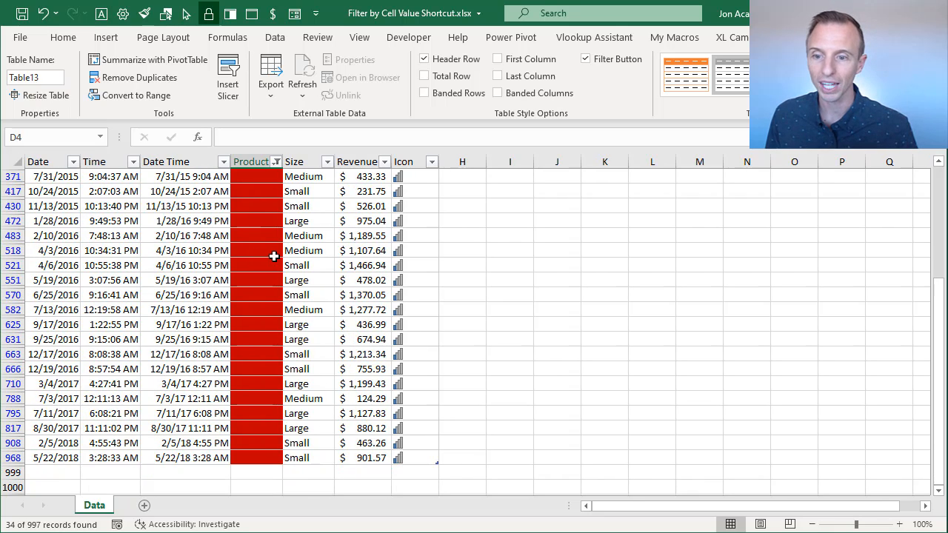
pyautogui.moveTo(253, 193)
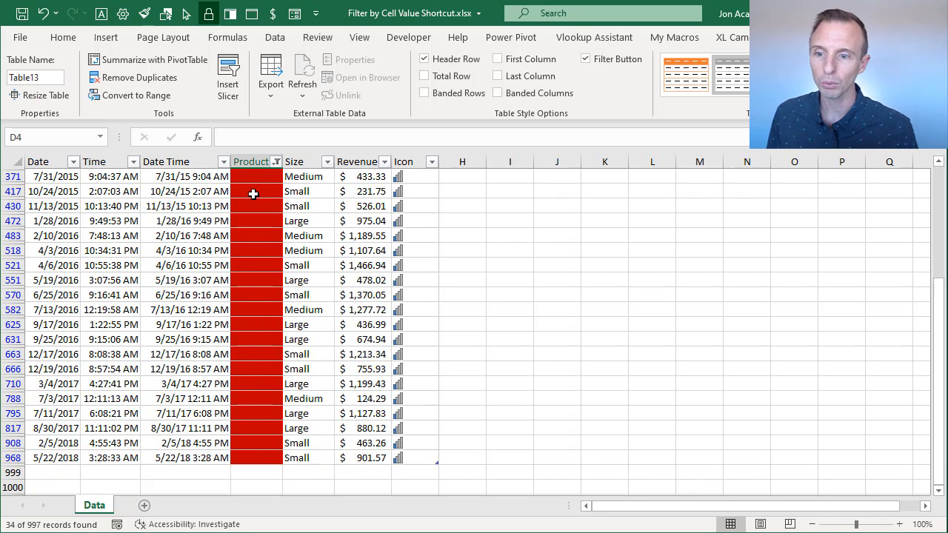
pyautogui.moveTo(335, 161)
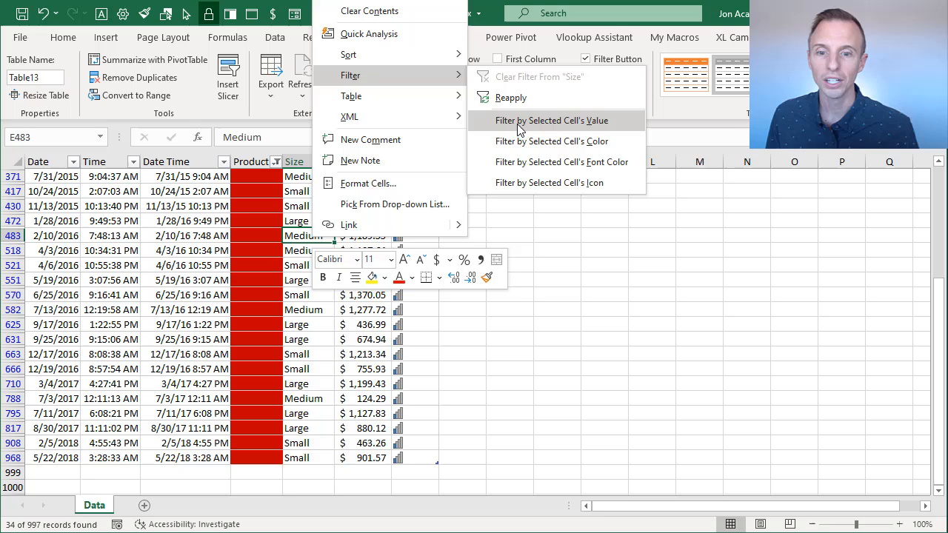
# Filter the red-filled rows by the Medium size value, leaving 8 of 997 records.
pyautogui.click(551, 119)
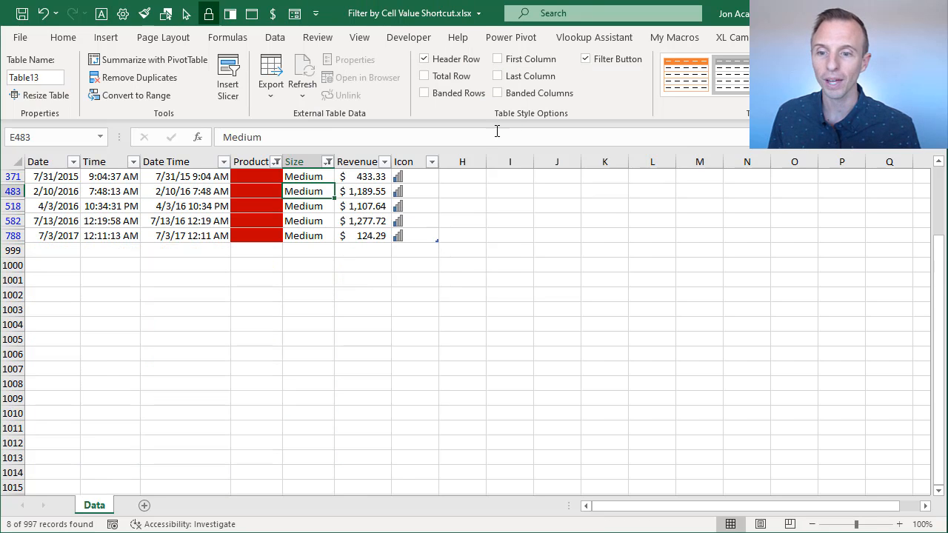